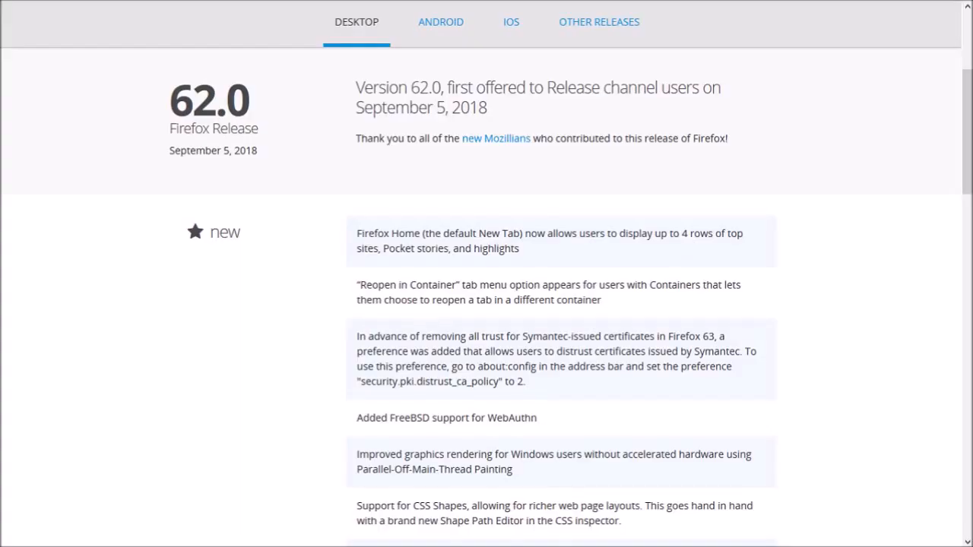
- Scroll the Firefox Home new tab through Top Sites, Pocket recommendations and Highlights
scroll("down", 3)
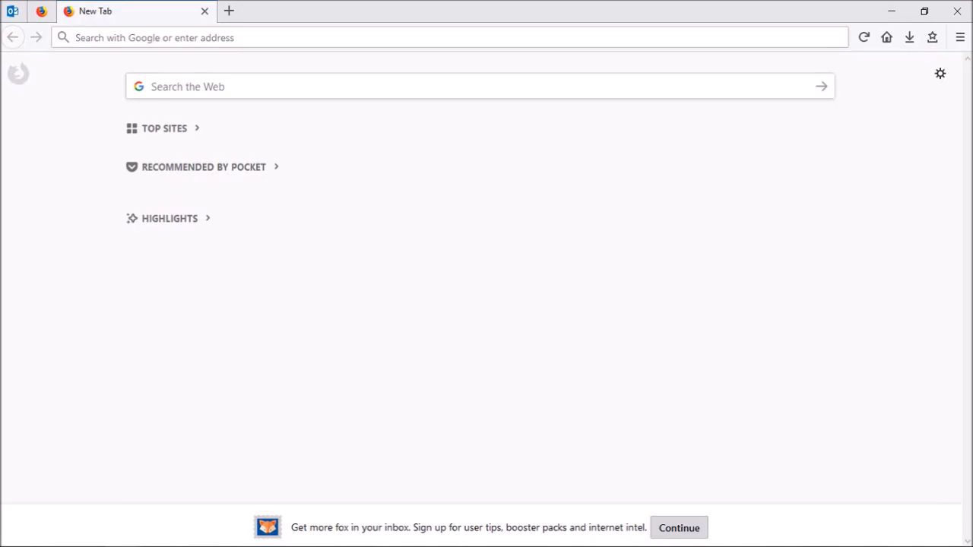
- Show the Pocket stories, then reach the Home settings listing rows per section (1, 1, 2)
left_click(164, 127)
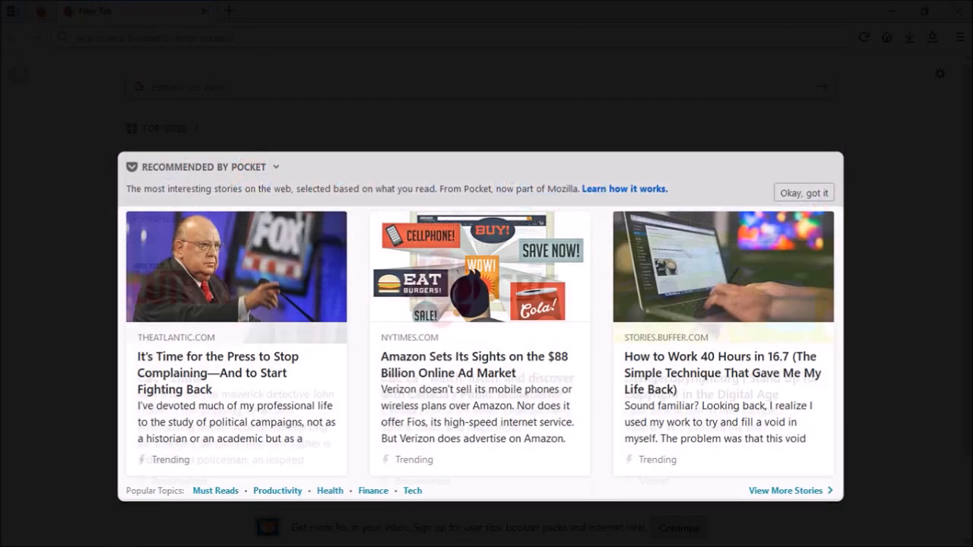
left_click(803, 192)
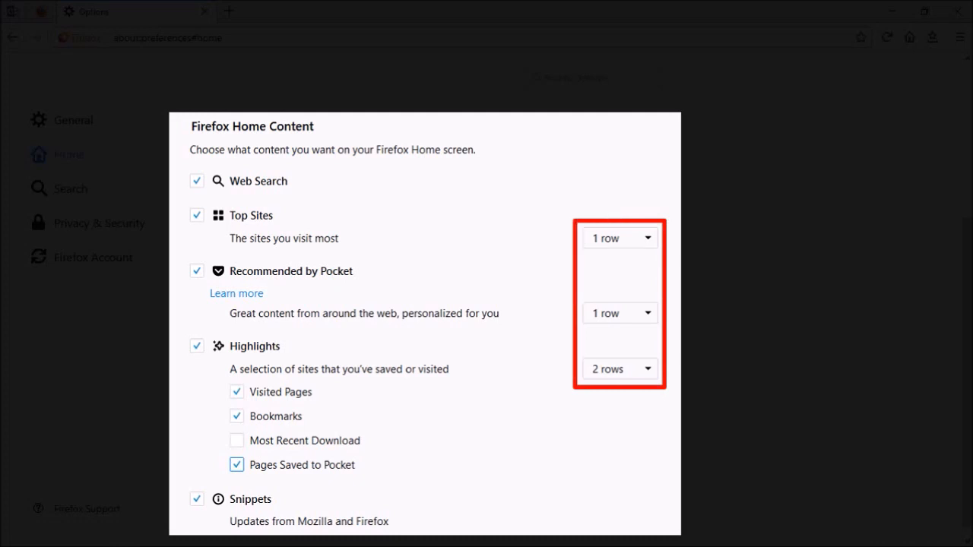
- Review the Top Sites row dropdown, then reveal the main menu's Tracking Protection switch, currently off
left_click(616, 238)
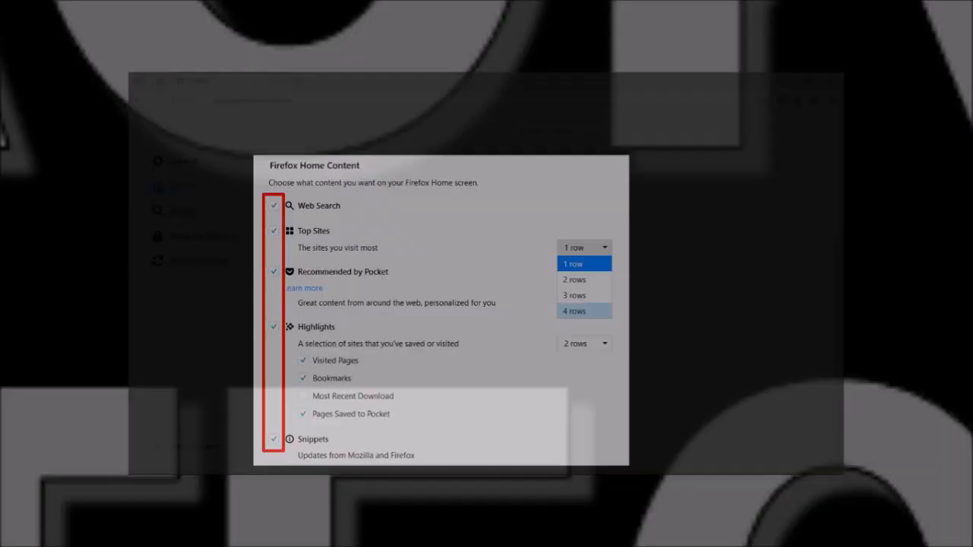
left_click(958, 44)
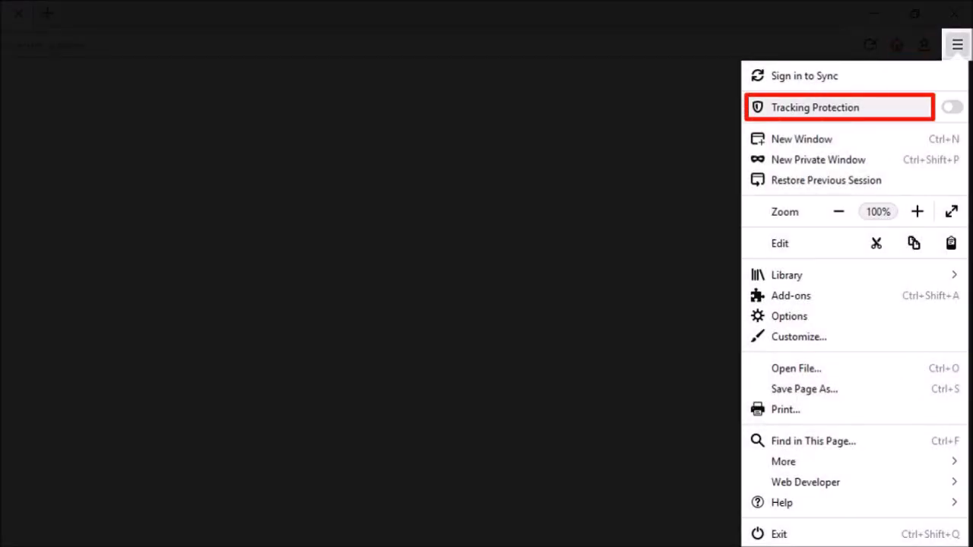
- Turn on Tracking Protection and show Twitter's site panel confirming protection is ON
left_click(952, 106)
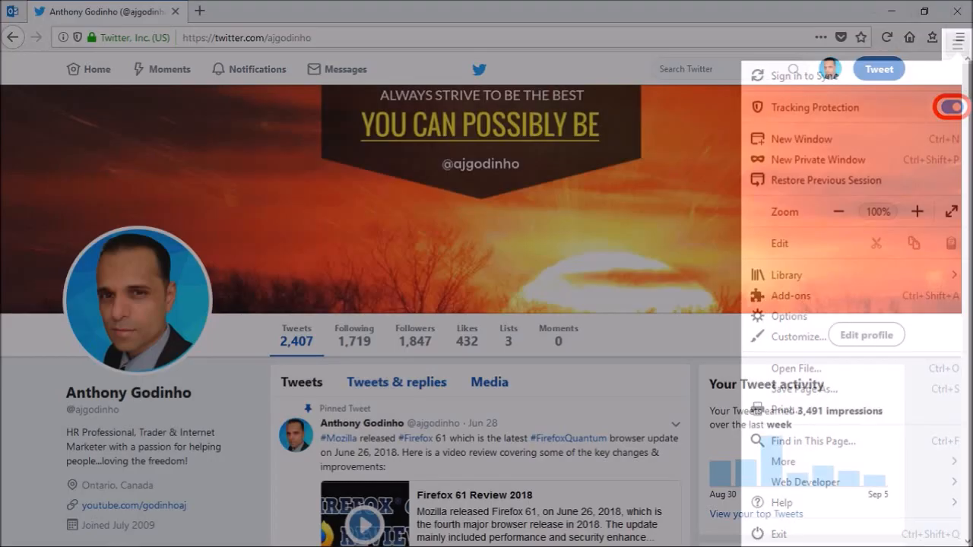
left_click(958, 43)
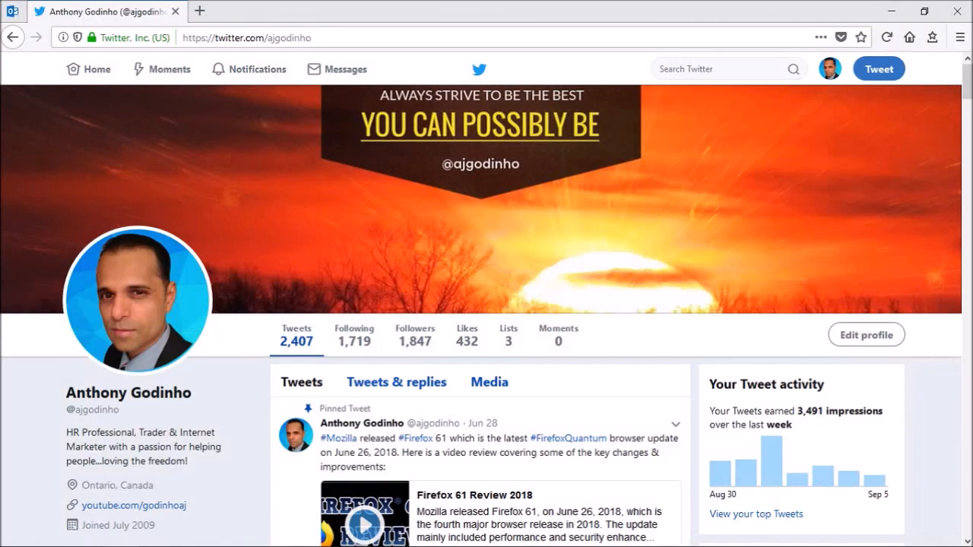
left_click(62, 36)
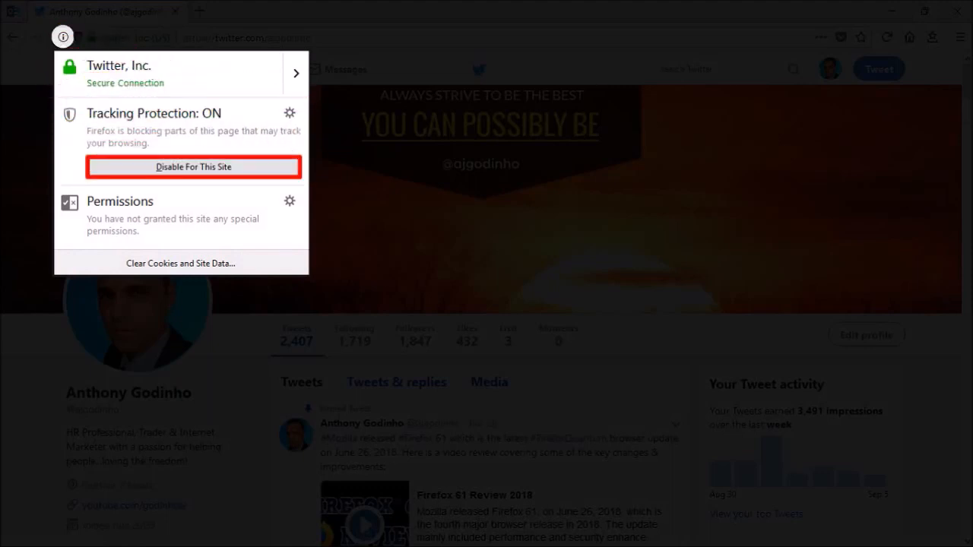
mouse_move(180, 263)
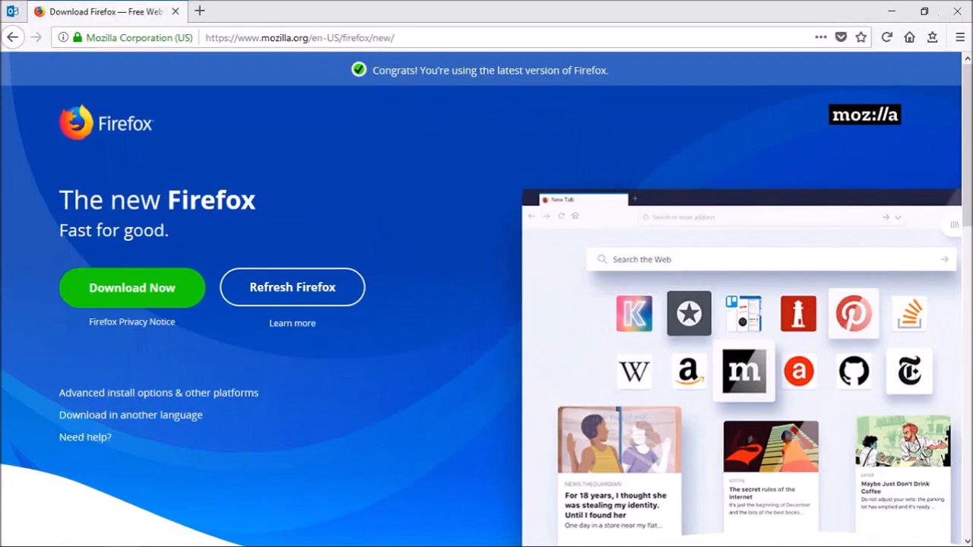
- Load the Firefox 62.0 release notes and scroll down to the 'changed' section
left_click(861, 37)
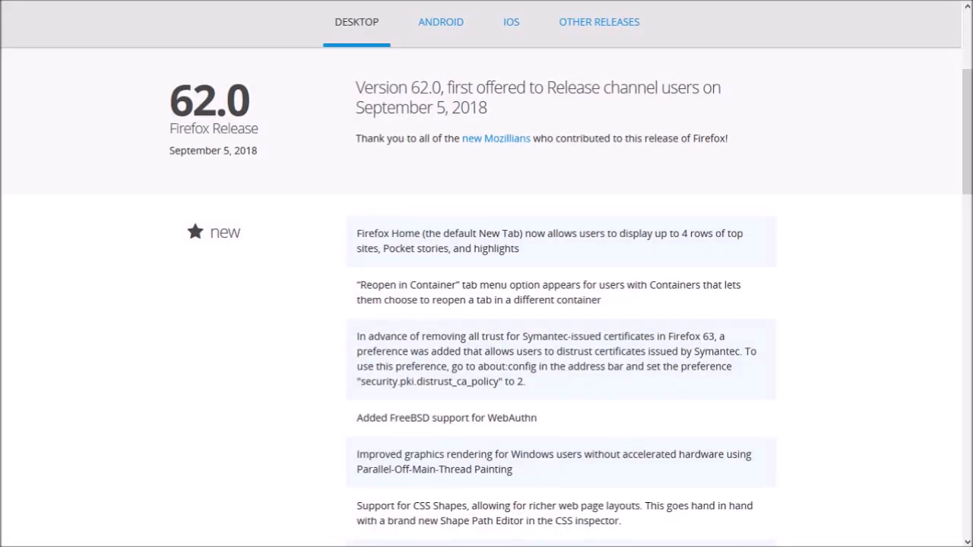
scroll("down", 3)
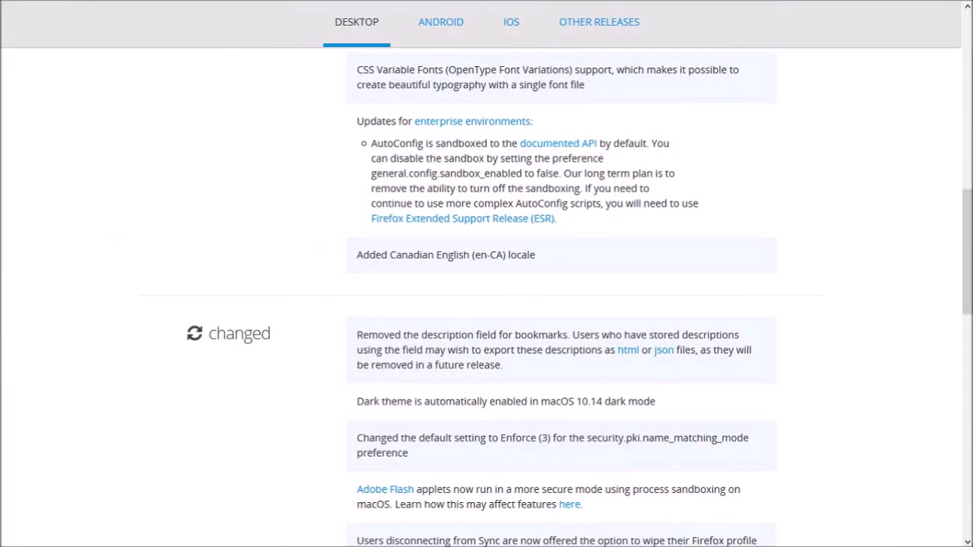